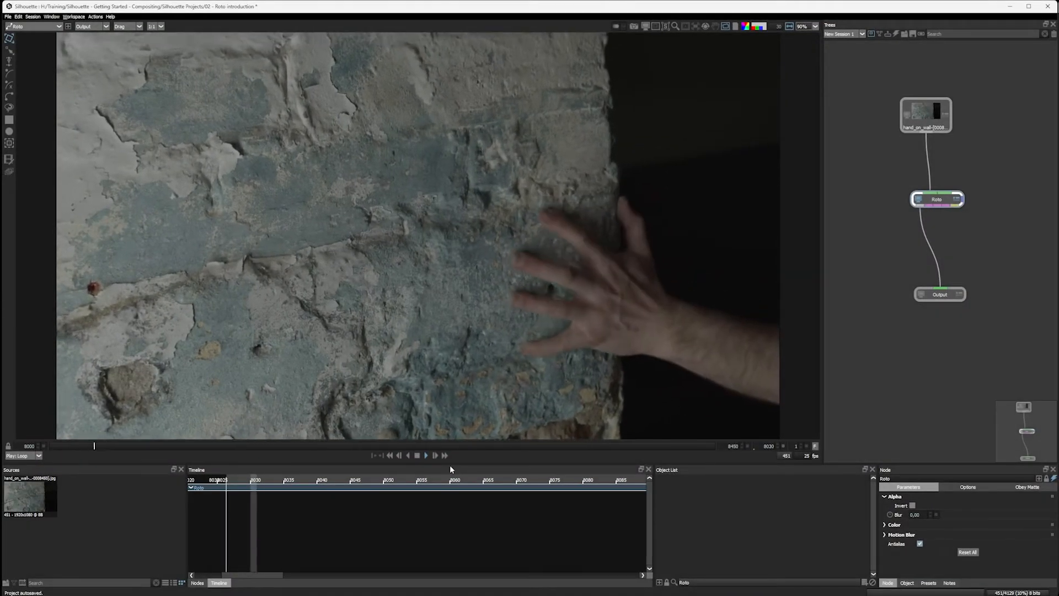
Step: Move the hand-on-wall clip to frame 8161, where the hand rests flat
left_click(435, 454)
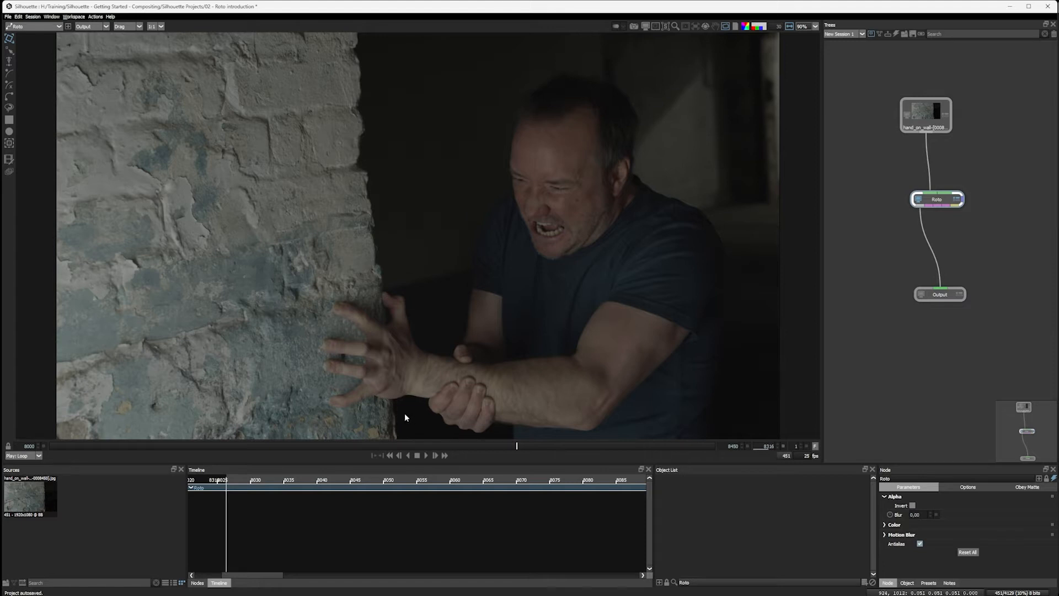
mouse_move(417, 395)
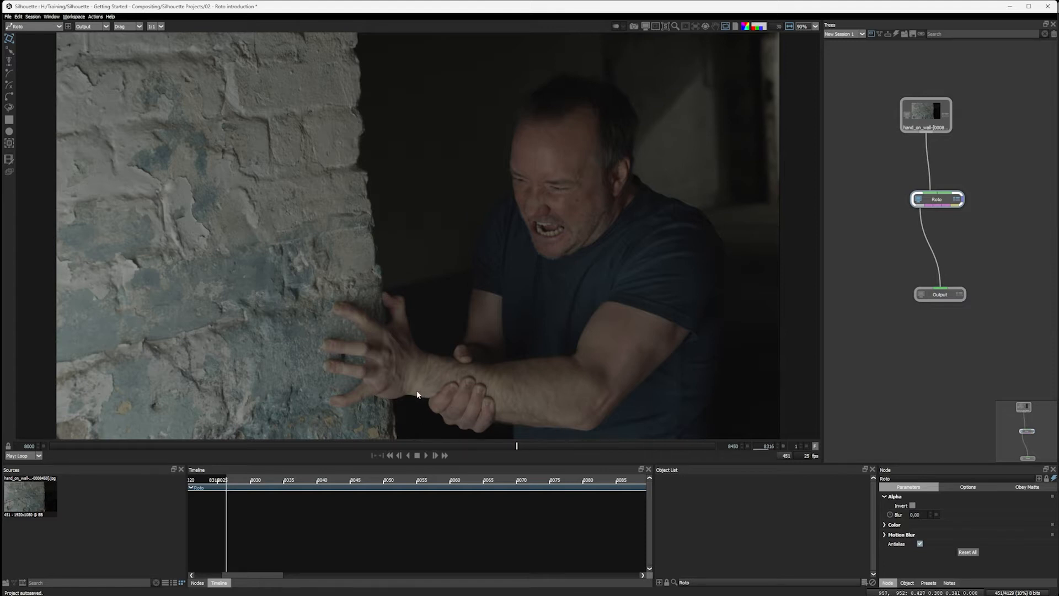
mouse_move(331, 375)
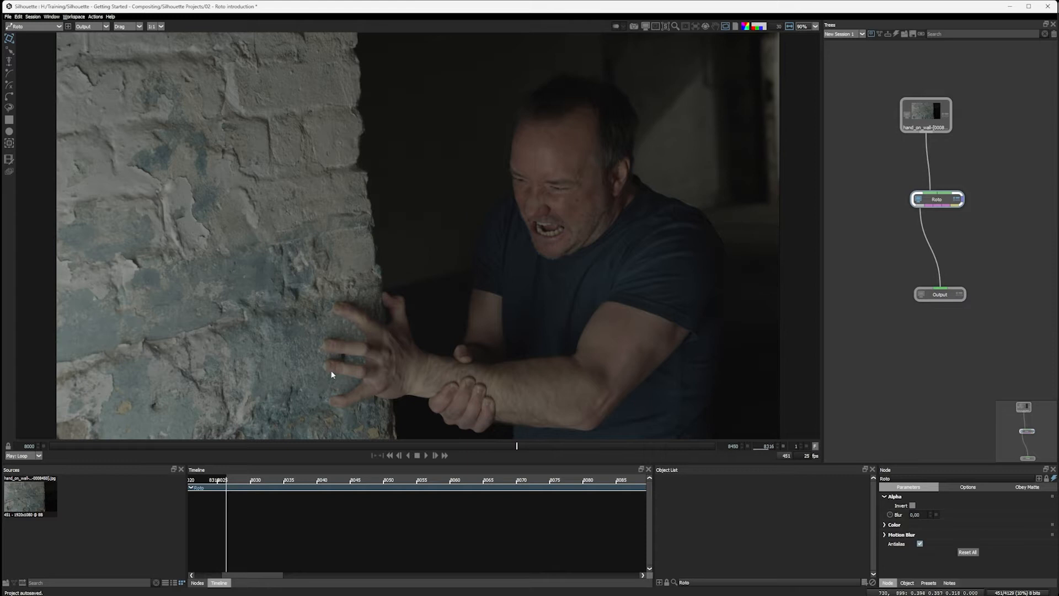
mouse_move(377, 342)
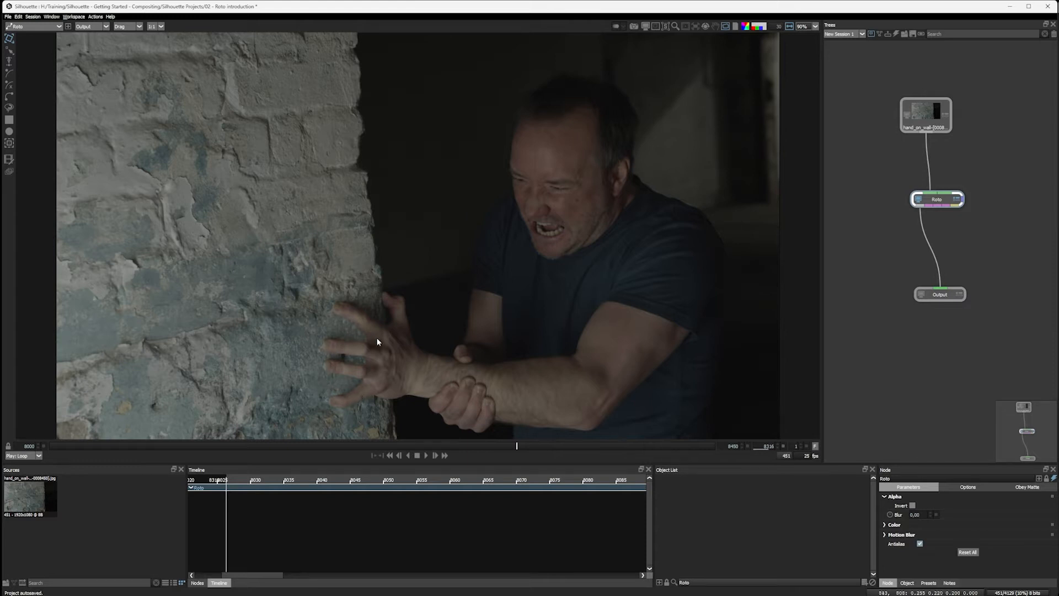
mouse_move(521, 448)
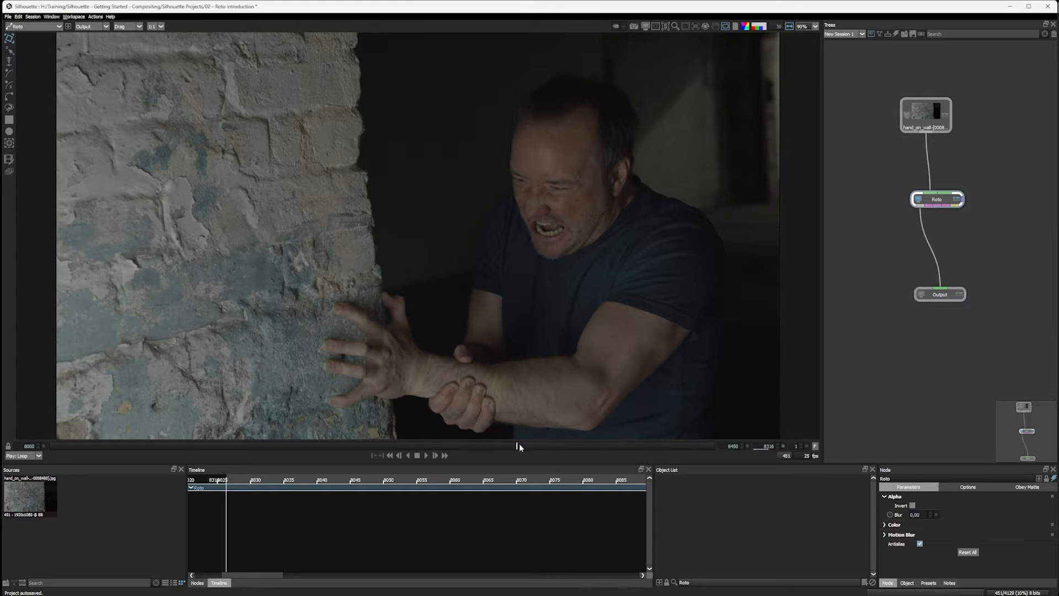
mouse_move(193, 230)
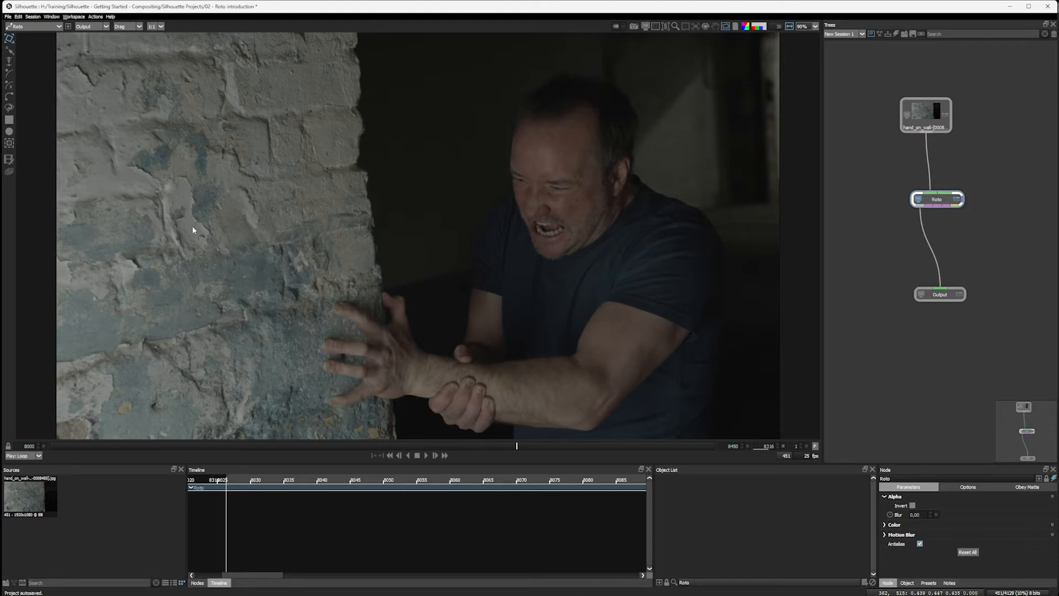
mouse_move(475, 393)
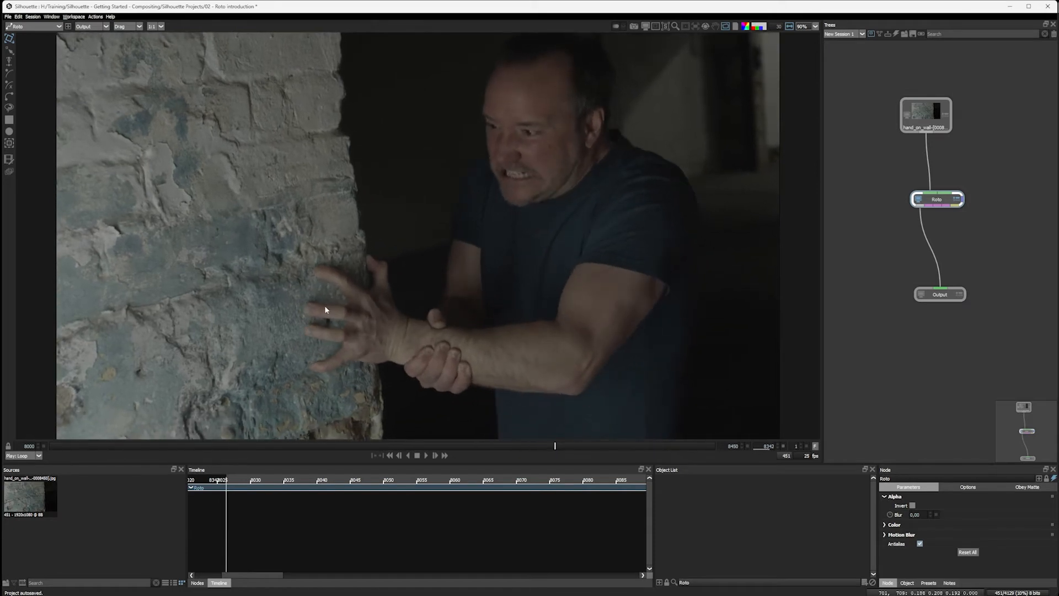
mouse_move(437, 300)
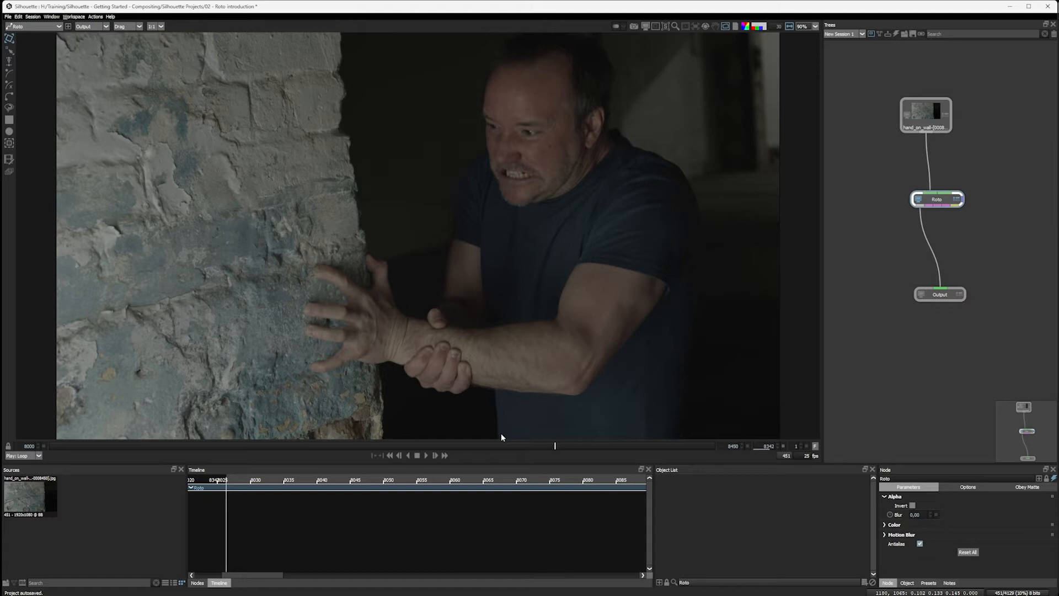
mouse_move(551, 340)
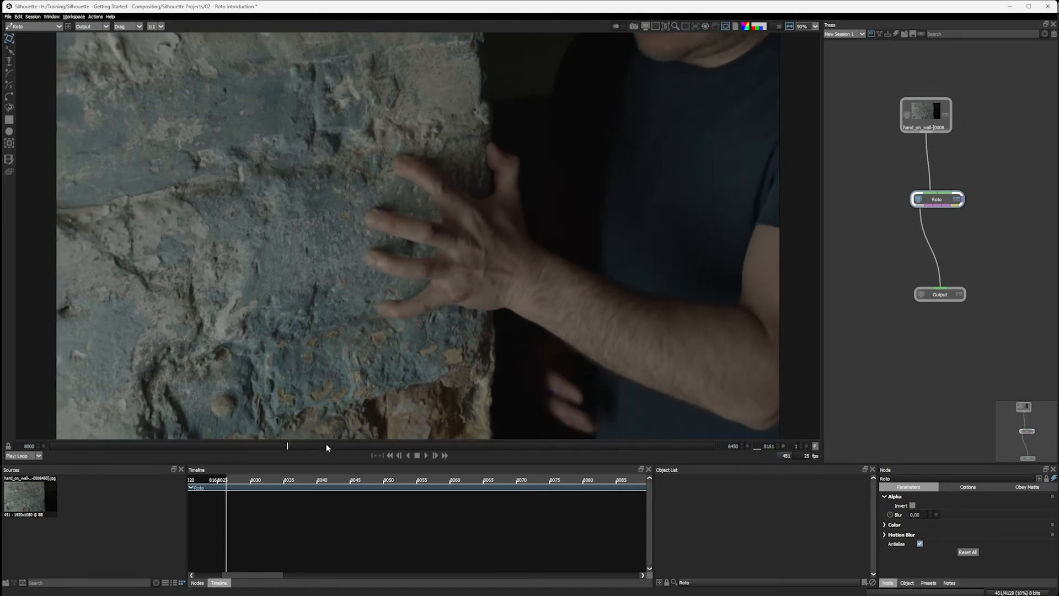
mouse_move(338, 419)
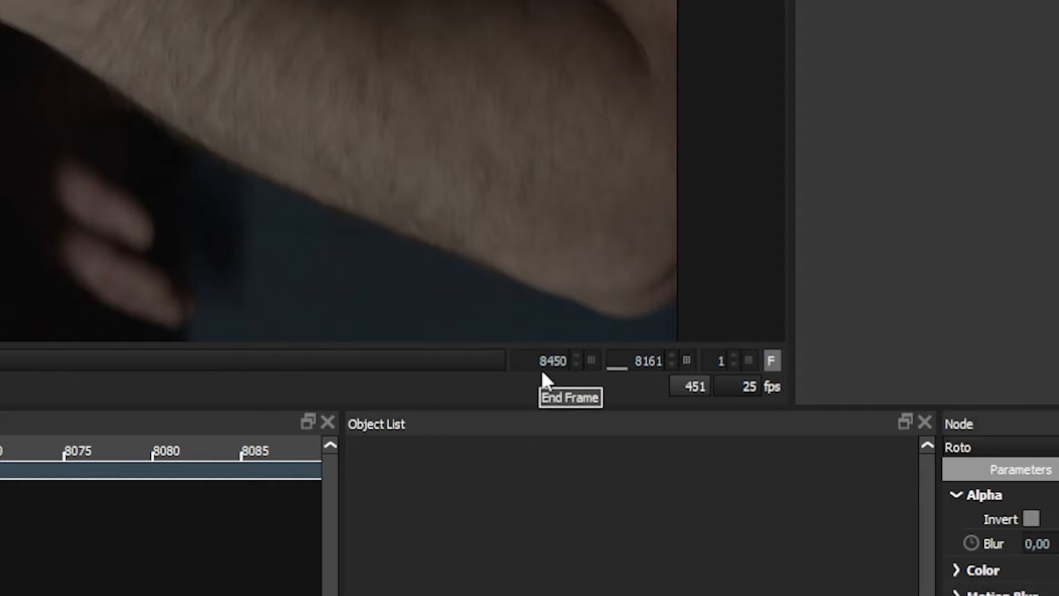
mouse_move(645, 361)
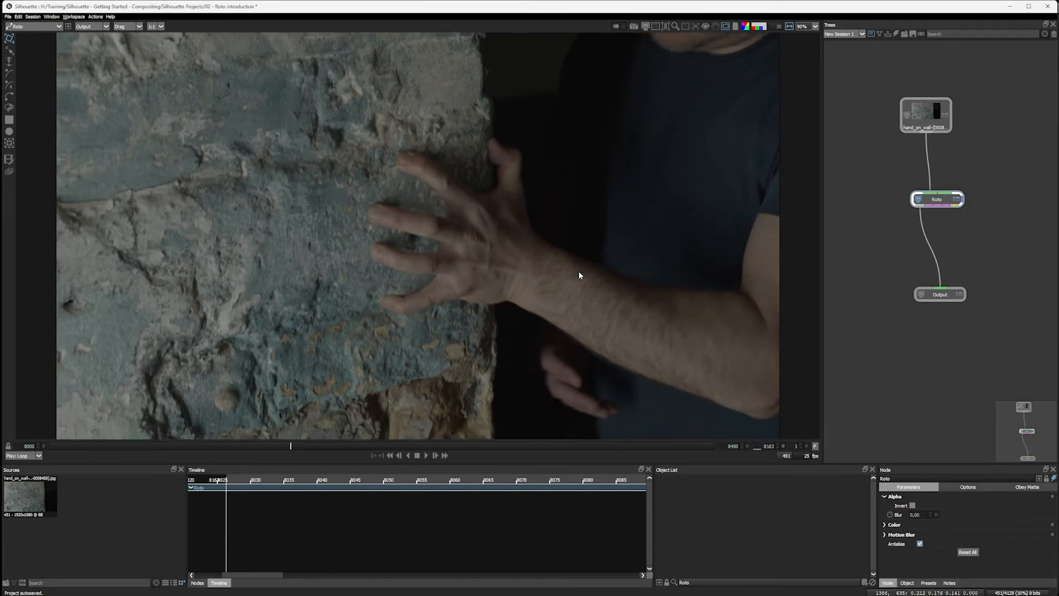
mouse_move(483, 18)
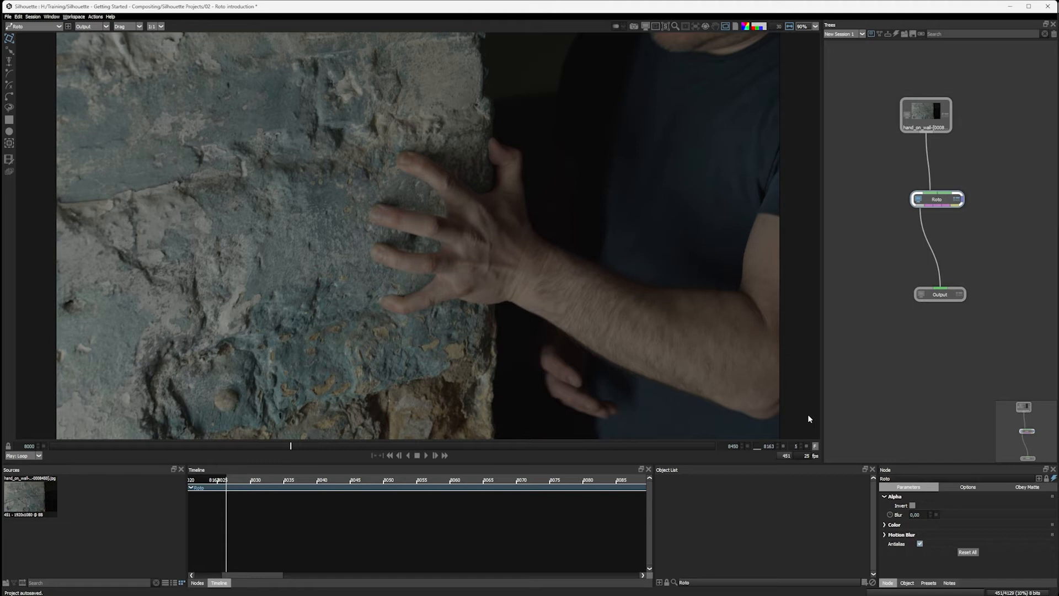
mouse_move(794, 423)
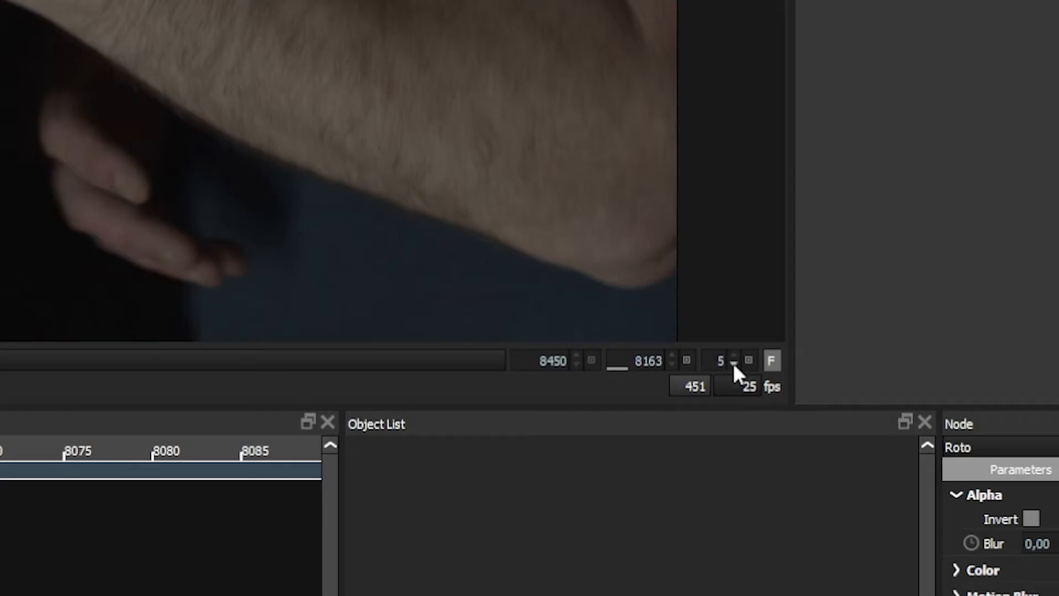
Step: Raise the frame step to 6 and advance to frame 8163
left_click(733, 355)
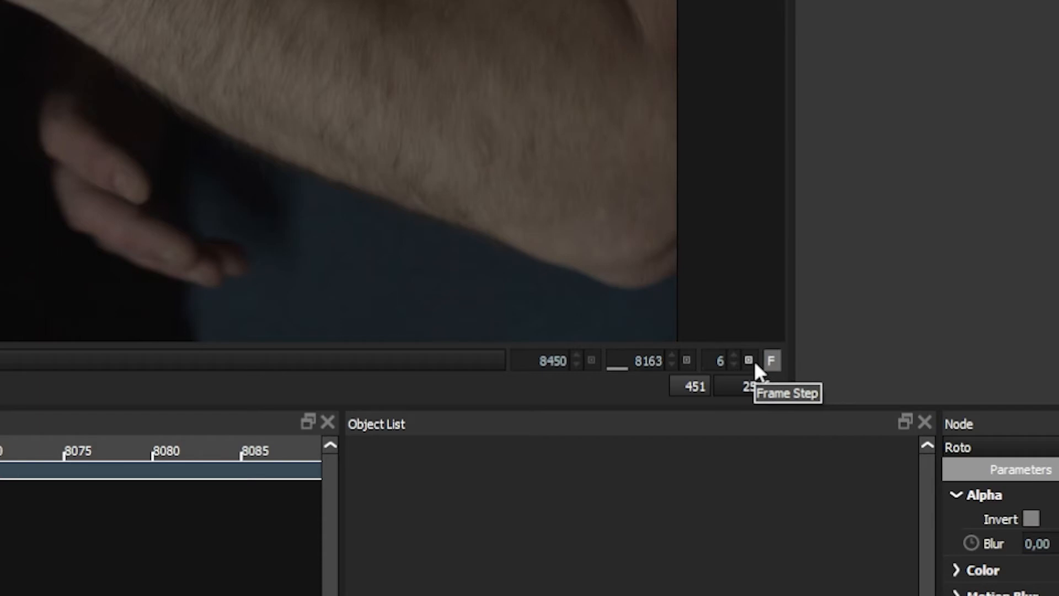
mouse_move(753, 367)
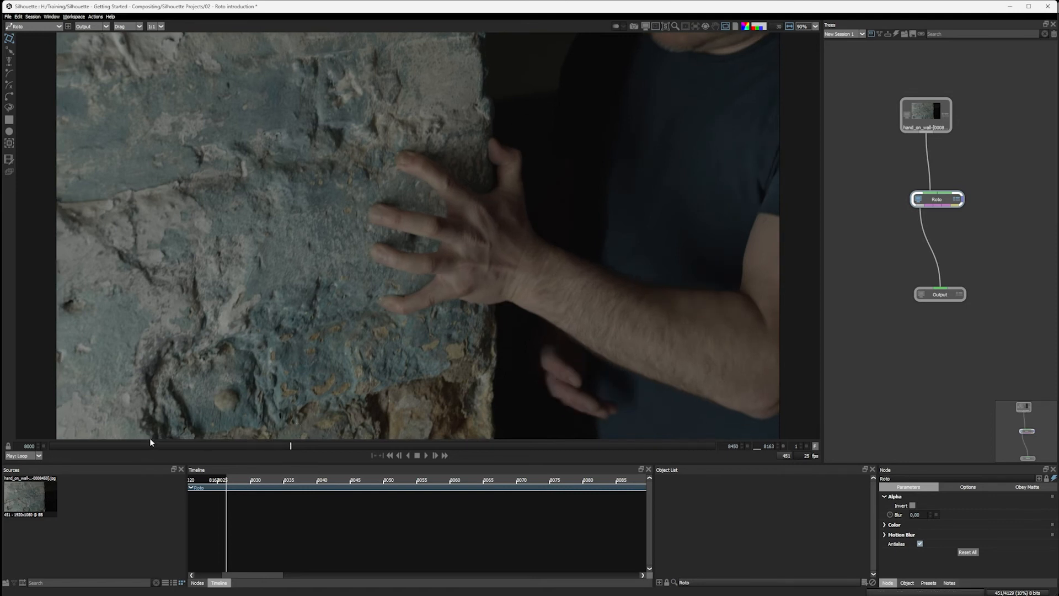
mouse_move(307, 448)
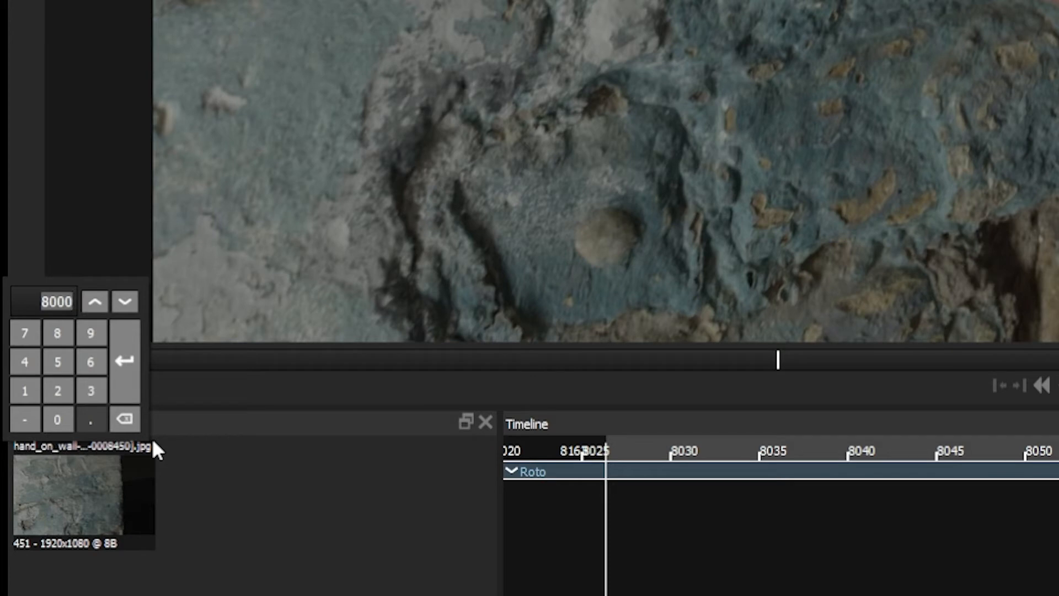
Step: Enter 8163 as the Start Frame, shortening the clip to 288 frames
type("8163")
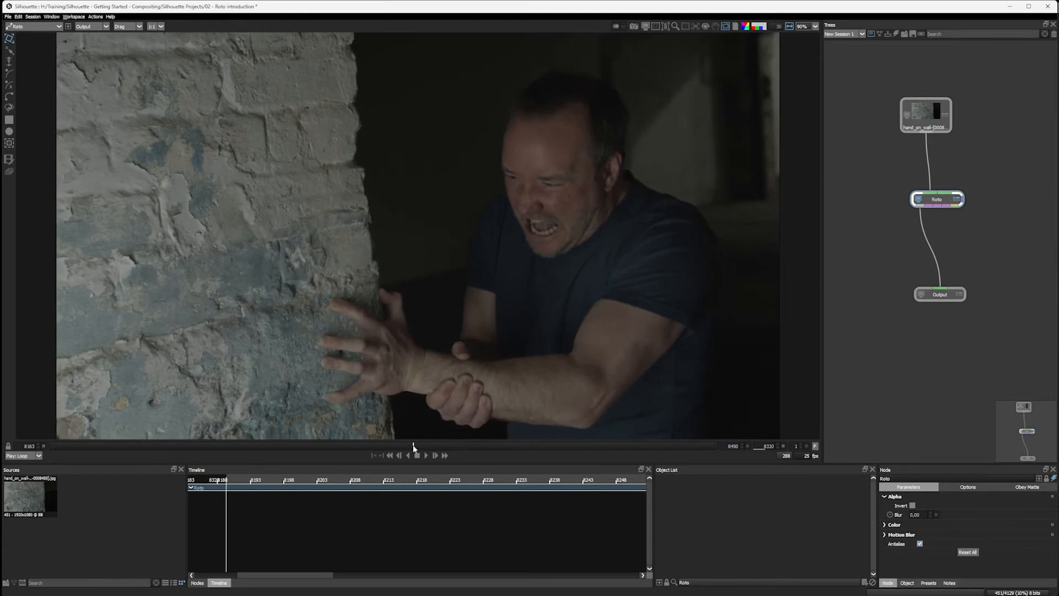
left_click(767, 446)
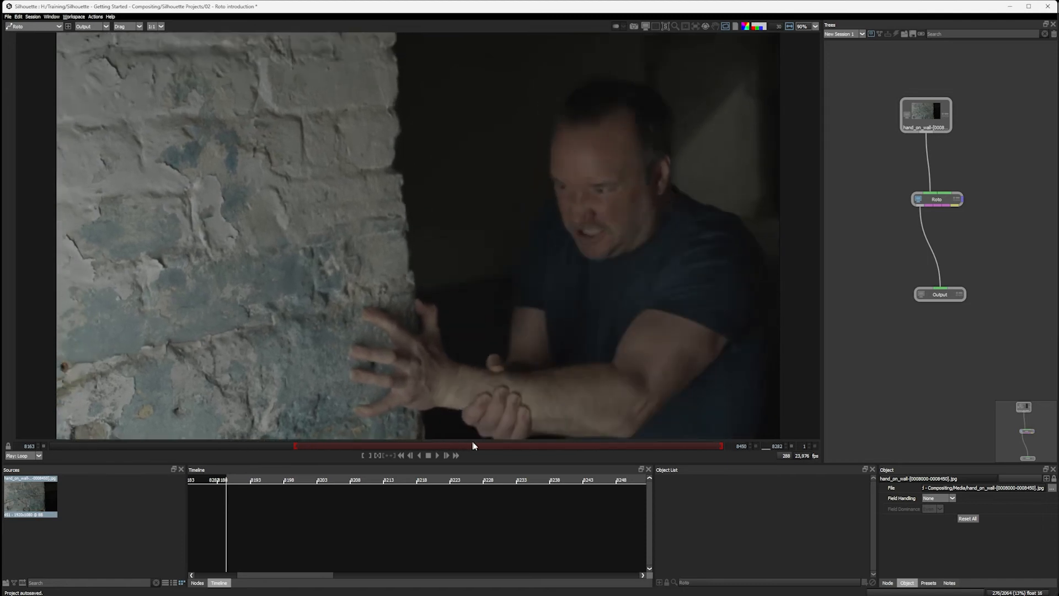
Step: Drag the range bar end so the End Frame reads 8320 (158 frames)
left_click_drag(472, 446, 527, 445)
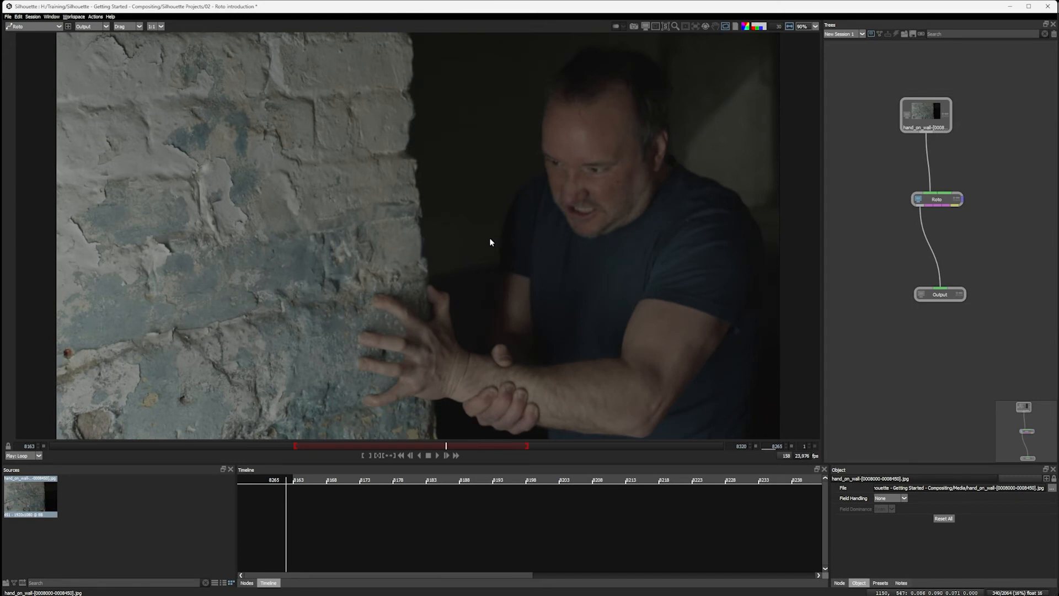
mouse_move(264, 279)
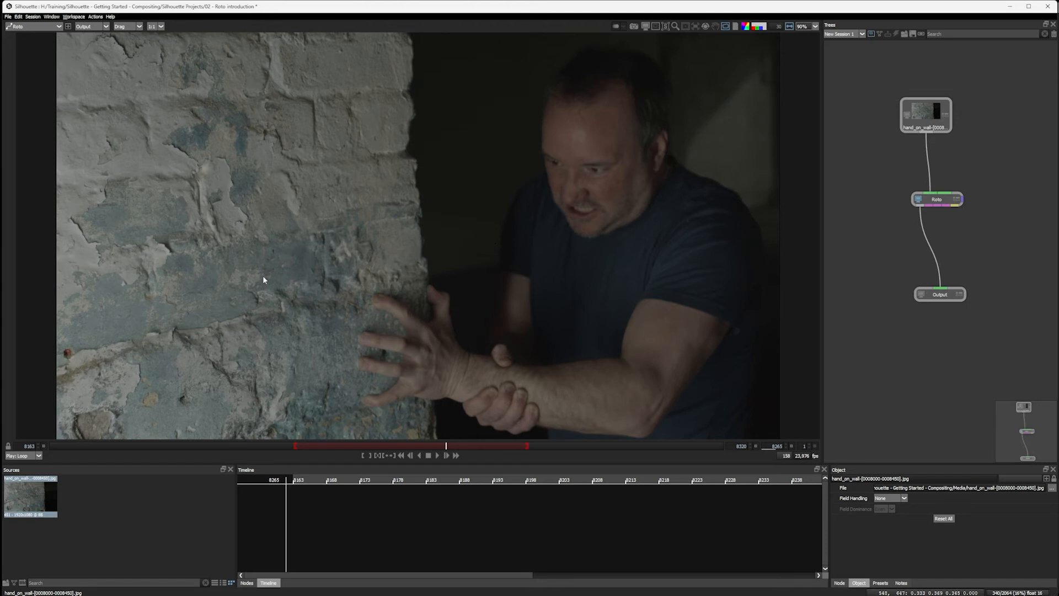
mouse_move(409, 233)
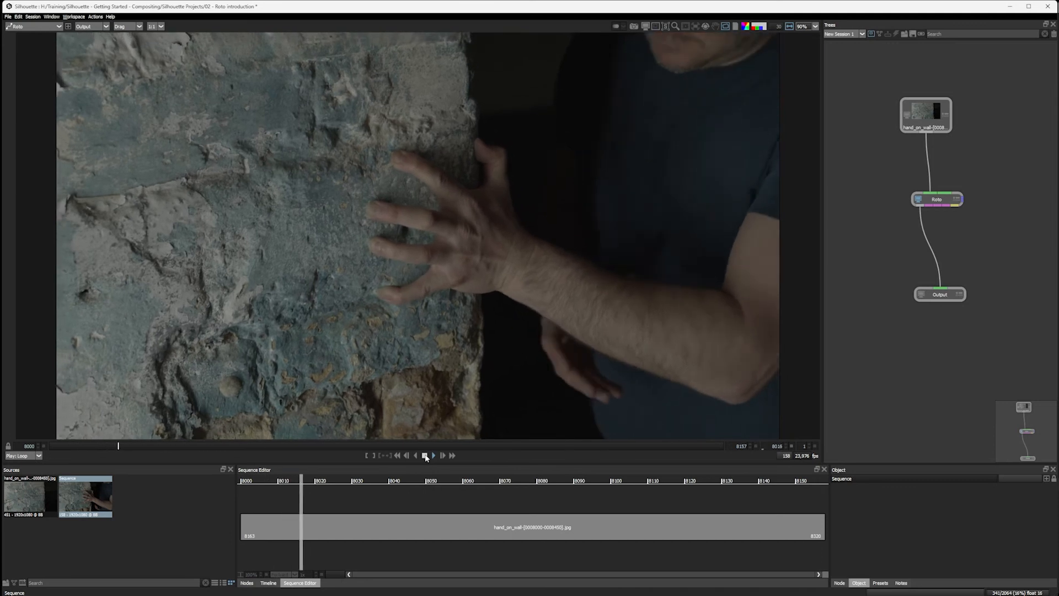
Step: Stop playback of the trimmed 158-frame hand_on_wall sequence source
left_click(424, 455)
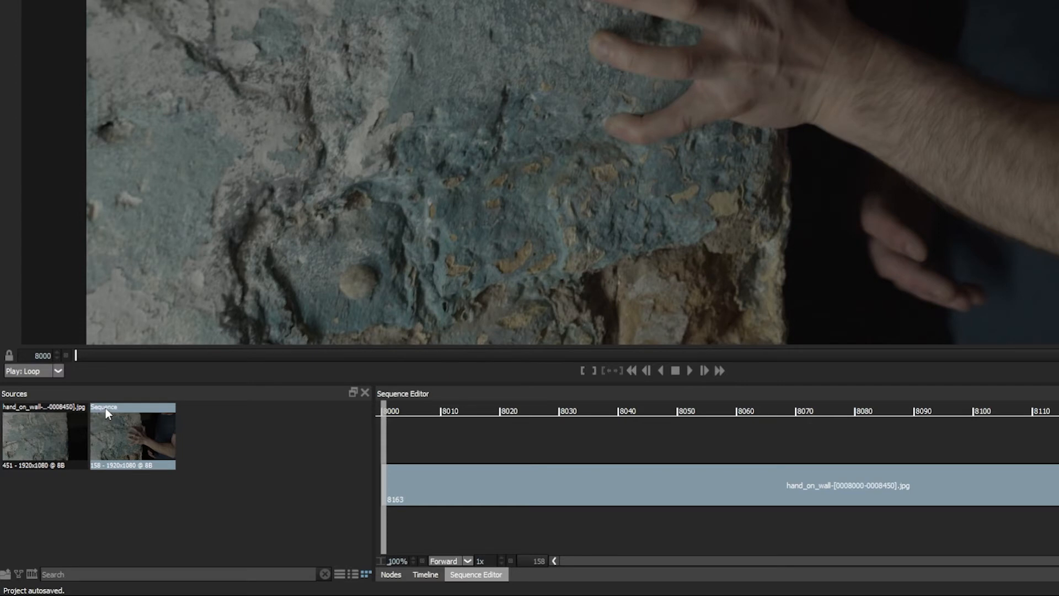
mouse_move(118, 412)
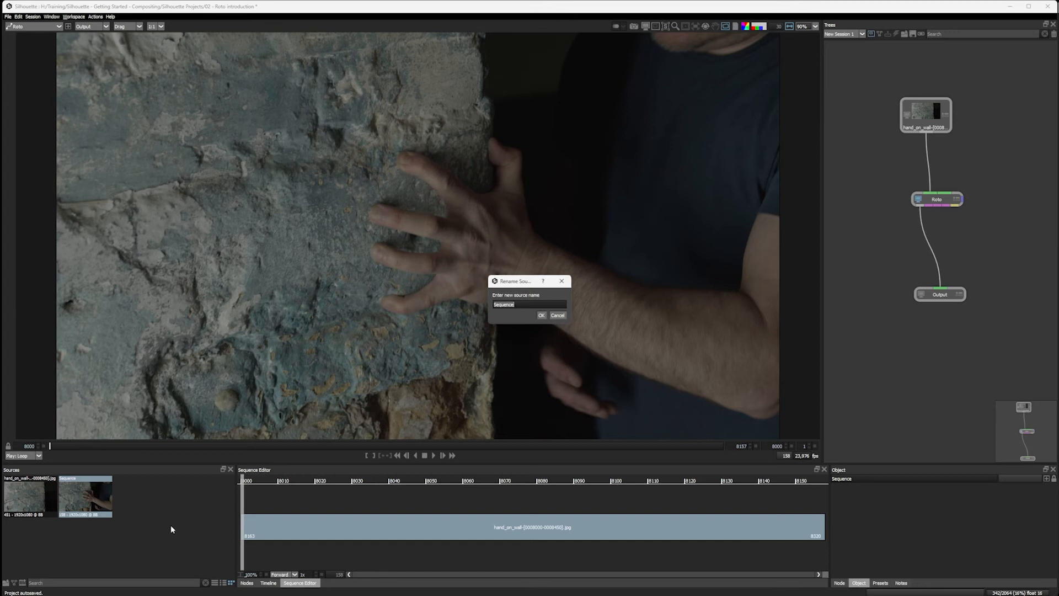
Step: Name the sequence source 'Hand on wall trim f8163' and confirm
type("Hand")
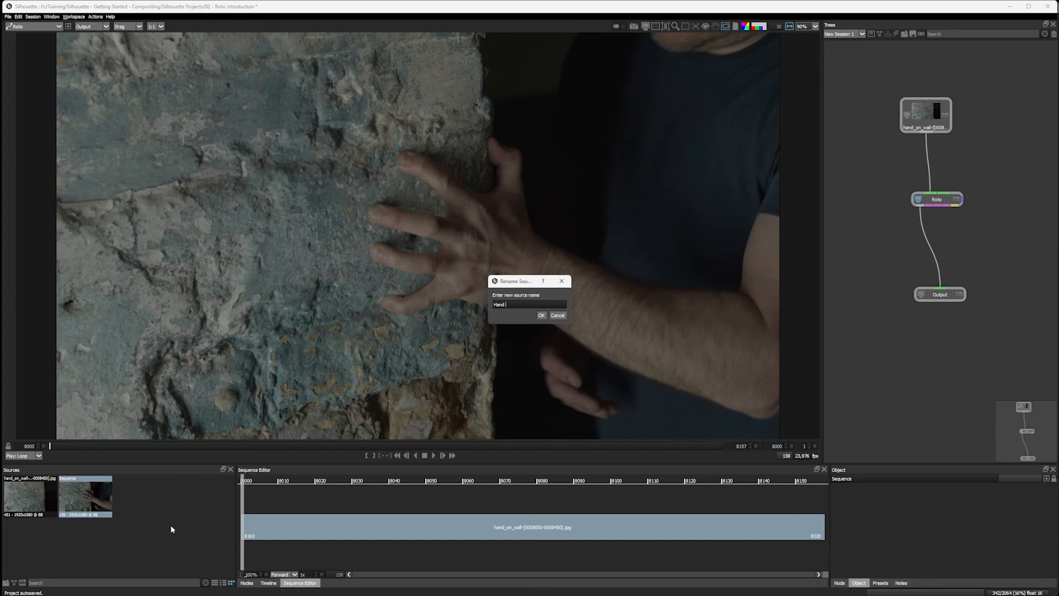
type("on wall trim f8163")
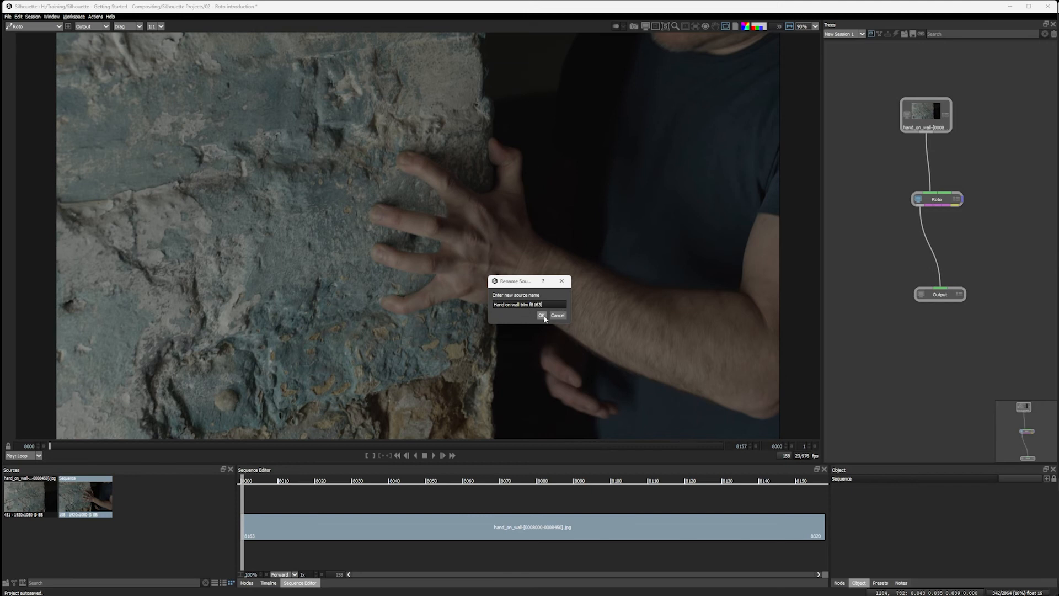
left_click(542, 315)
type("02 arm")
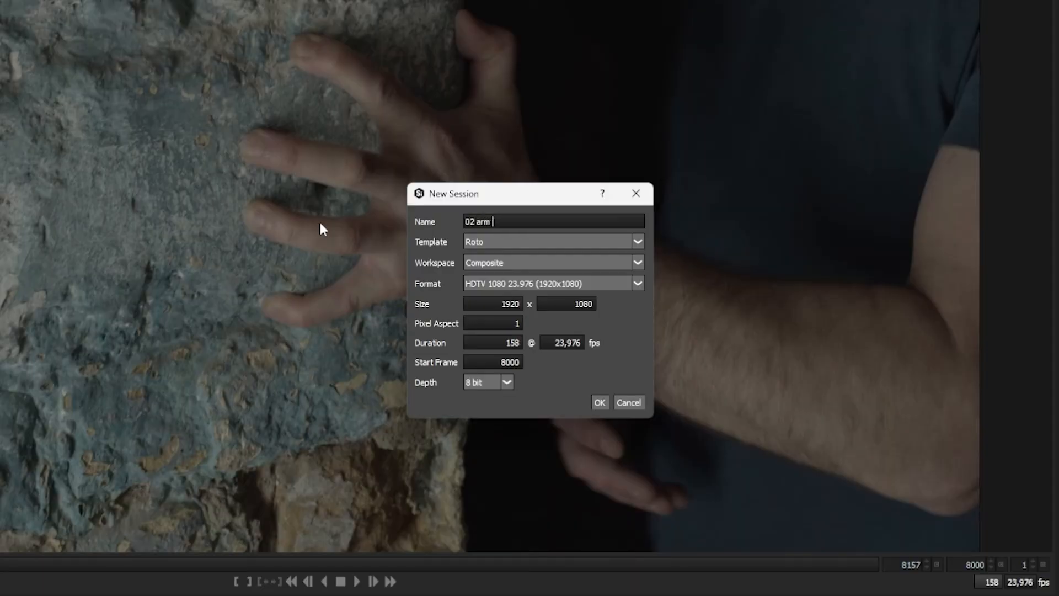
Step: Create session '02 arm roto' with HDTV 1080 25 format, starting at frame 8163
left_click(635, 283)
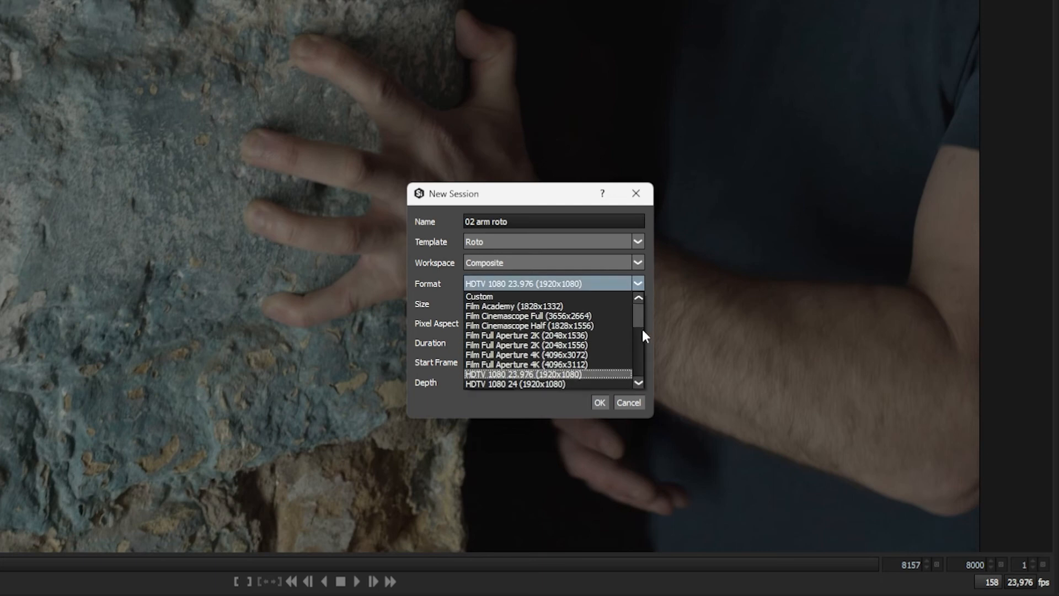
scroll("down", 3)
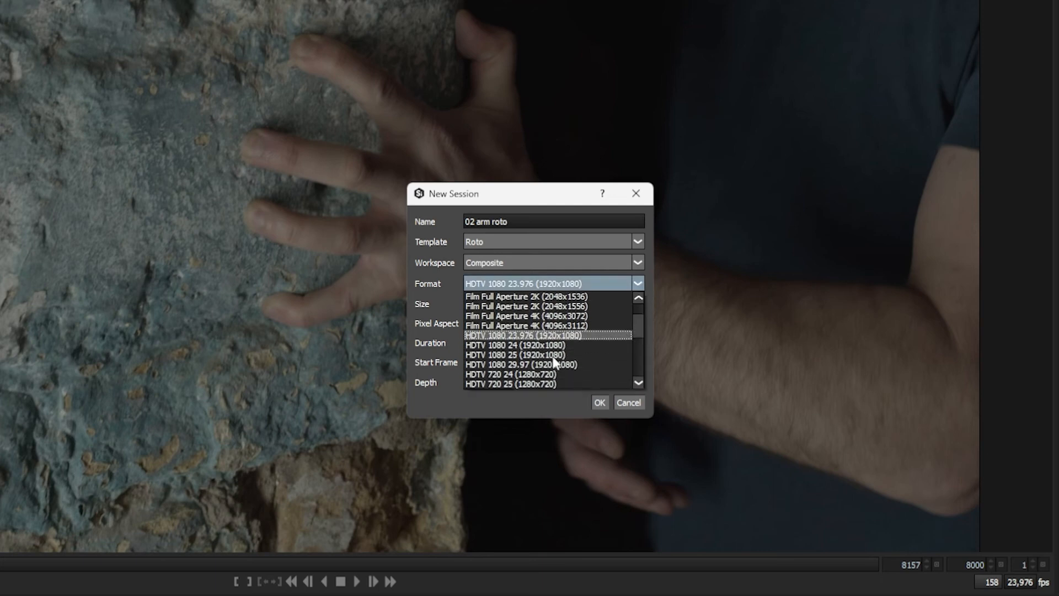
left_click(513, 354)
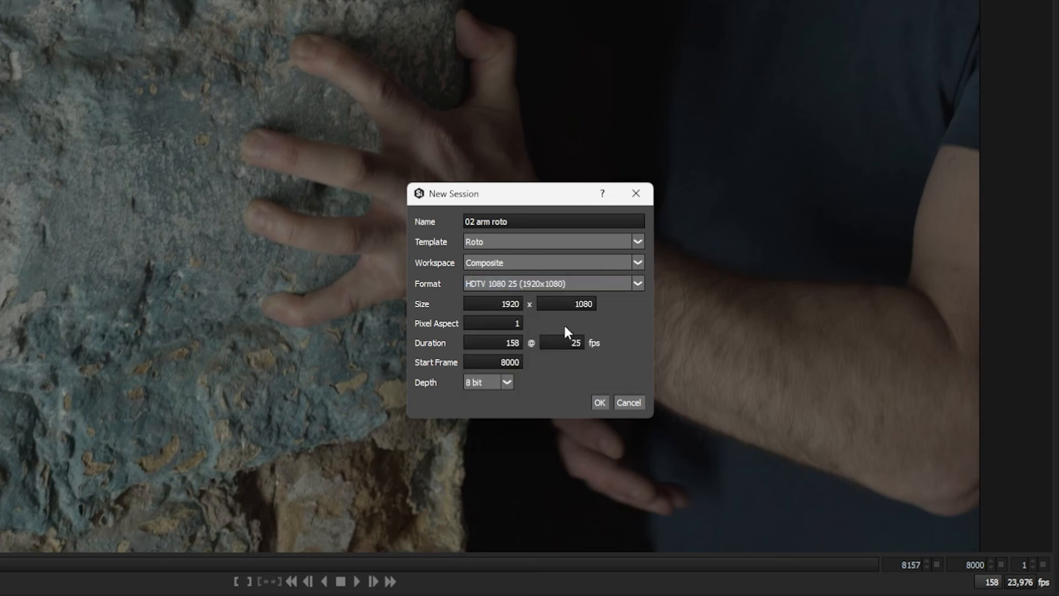
mouse_move(432, 343)
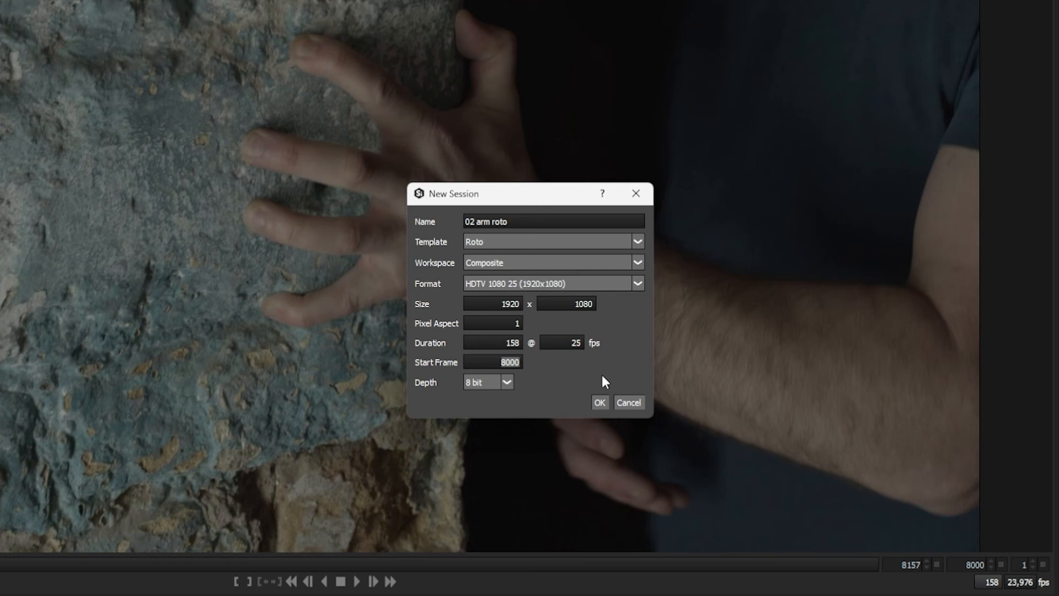
type("8163")
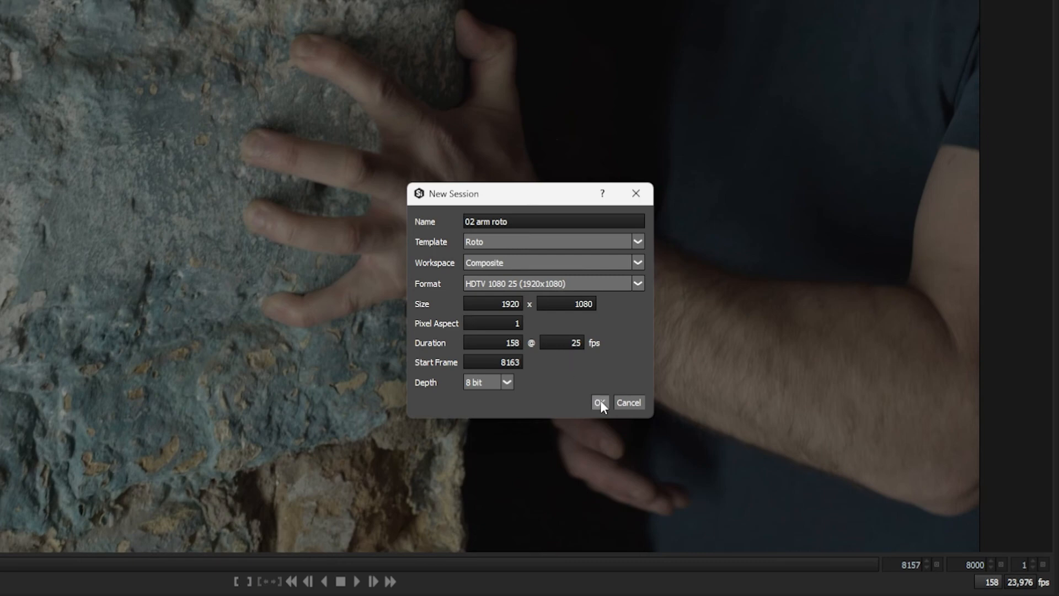
left_click(599, 402)
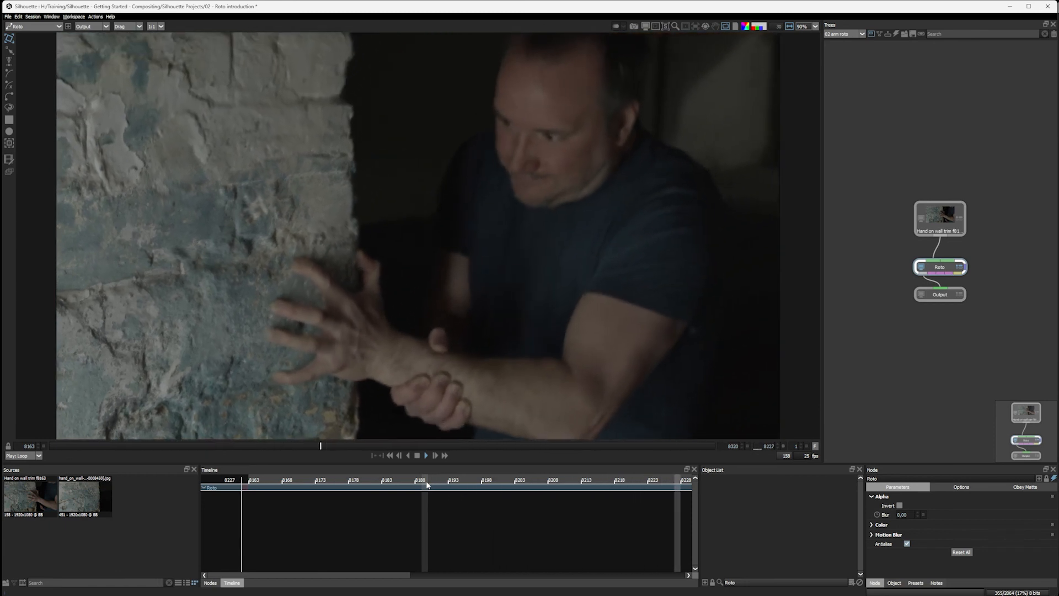
left_click(502, 445)
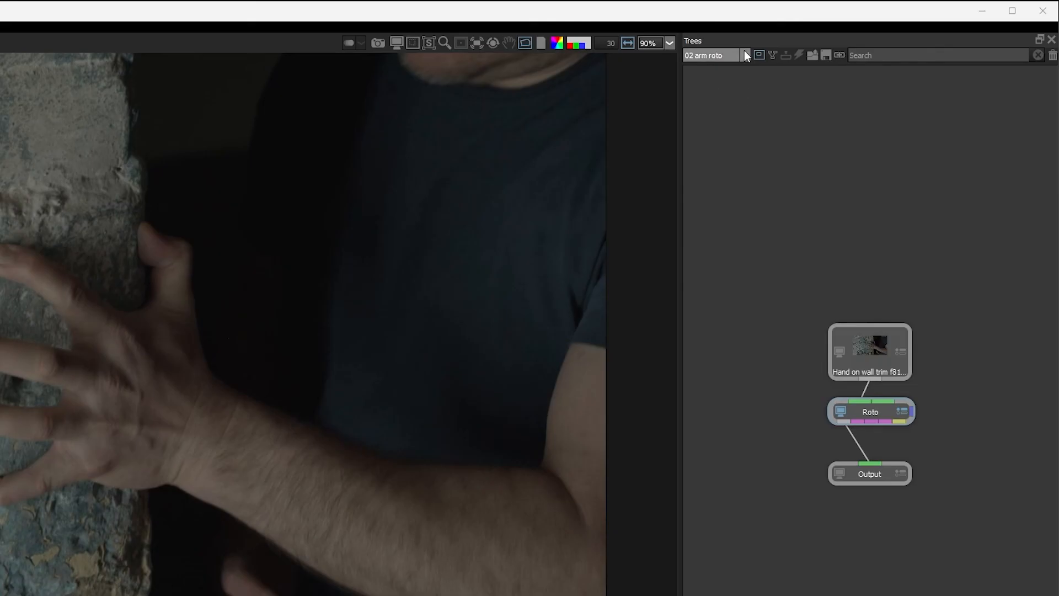
left_click(745, 55)
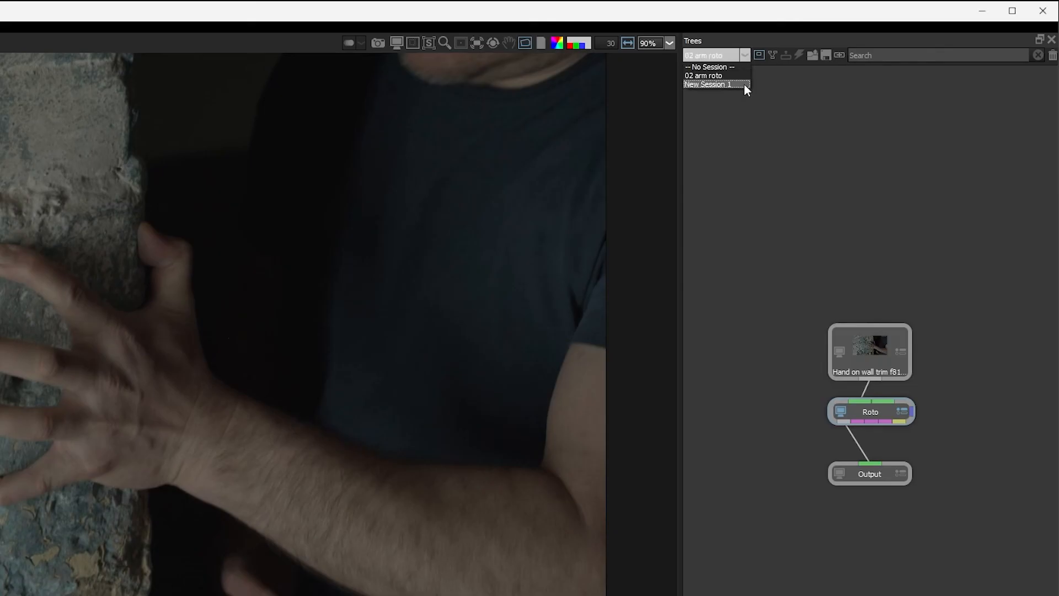
left_click(707, 85)
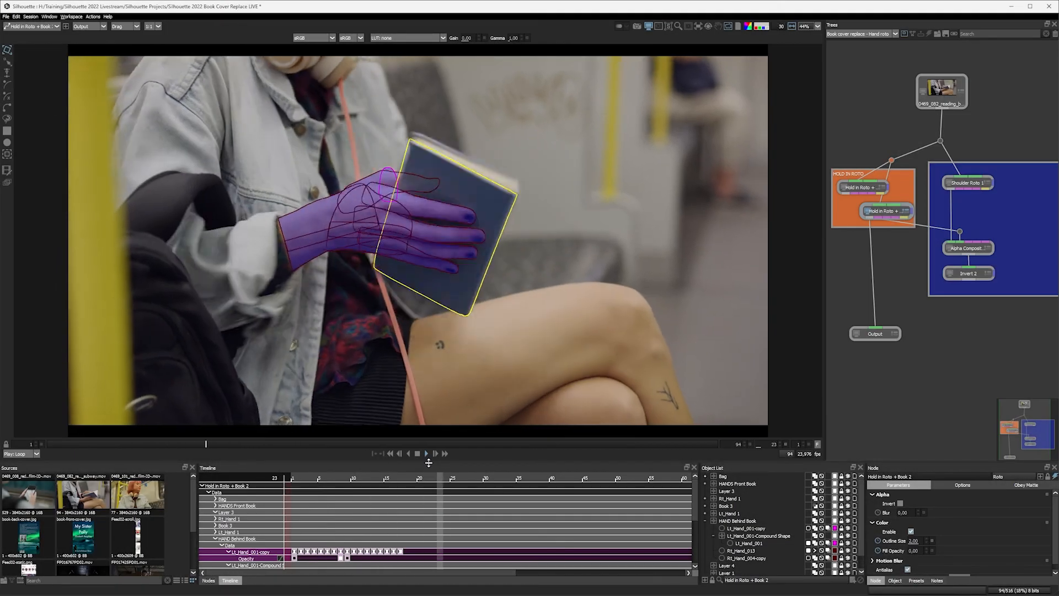
Step: Scrub the Book Cover Replace timeline to preview its animated hand roto shapes
left_click_drag(285, 443, 515, 444)
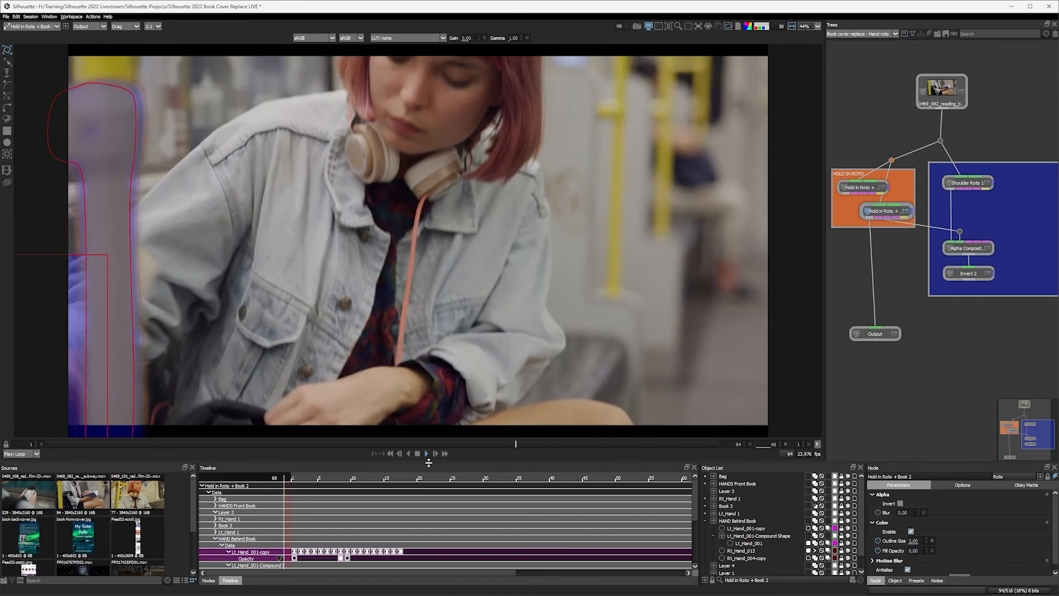
left_click_drag(515, 444, 140, 443)
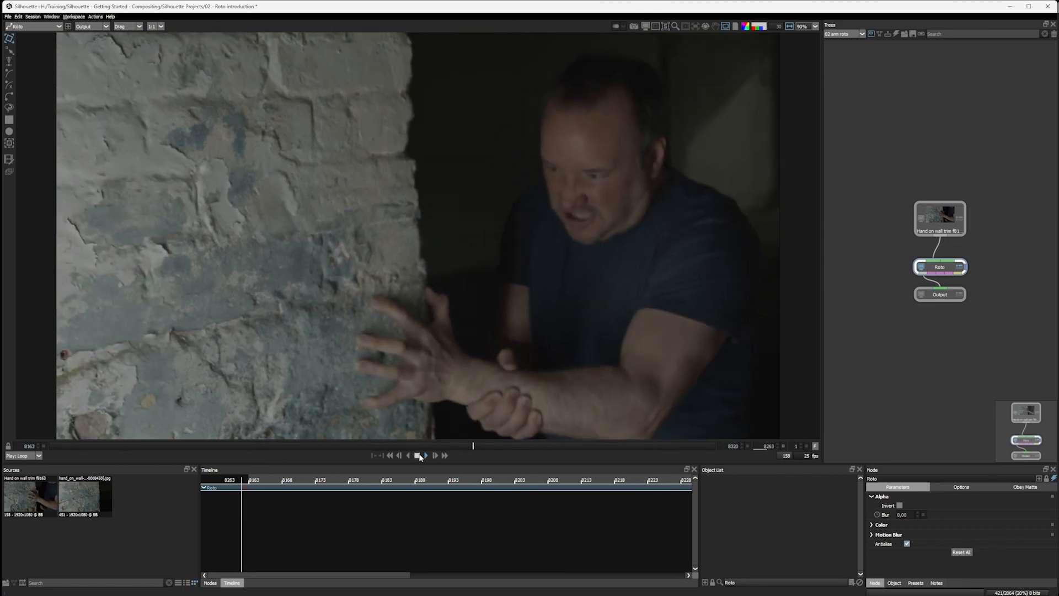
Step: Stop the trimmed hand-on-wall clip around frame 8305 in the 02 arm roto session
left_click(417, 455)
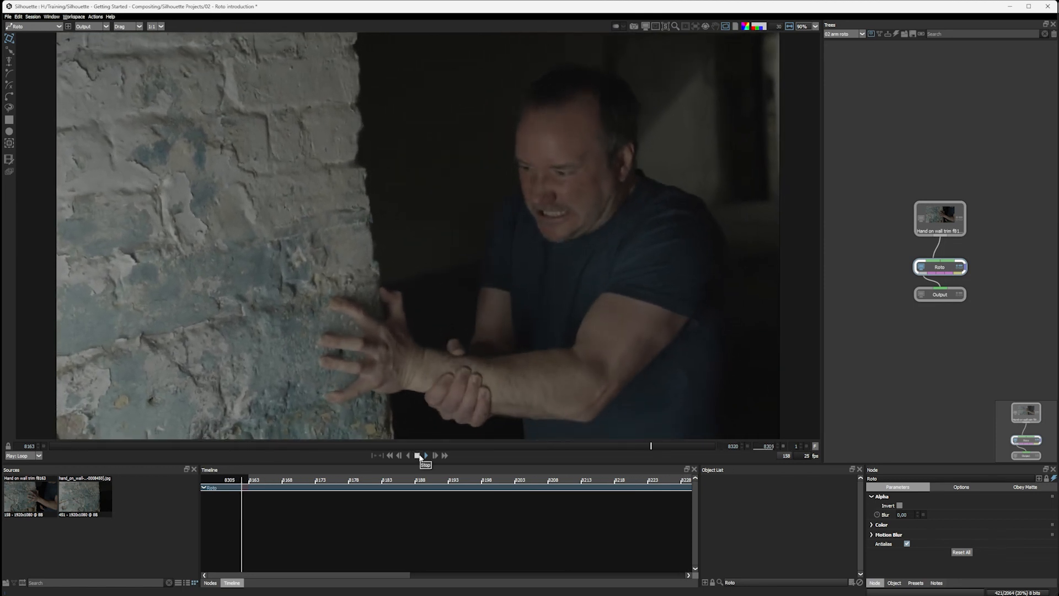